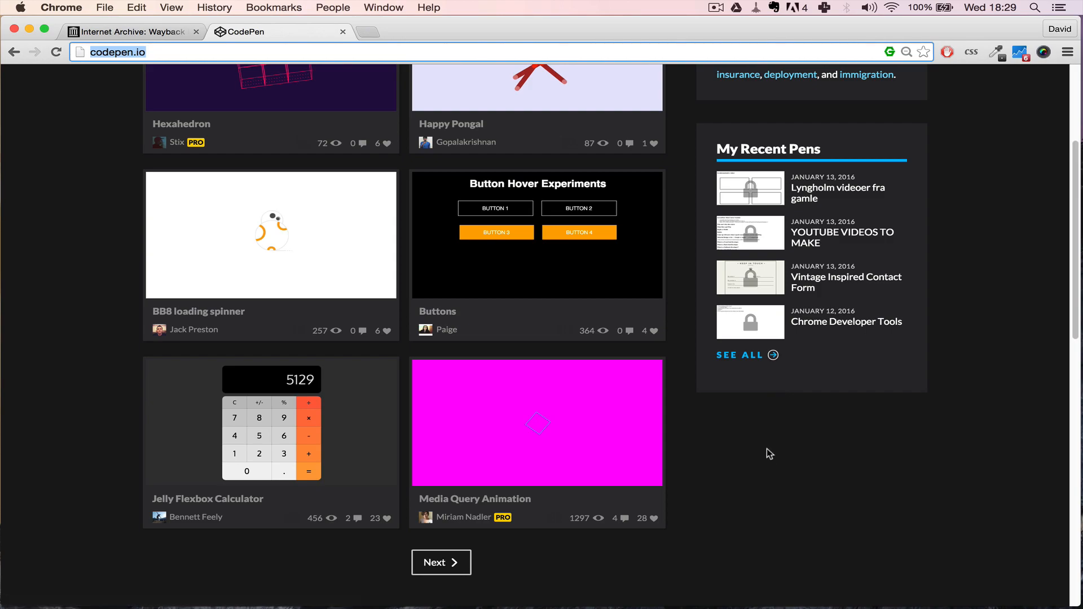
pyautogui.moveTo(717, 431)
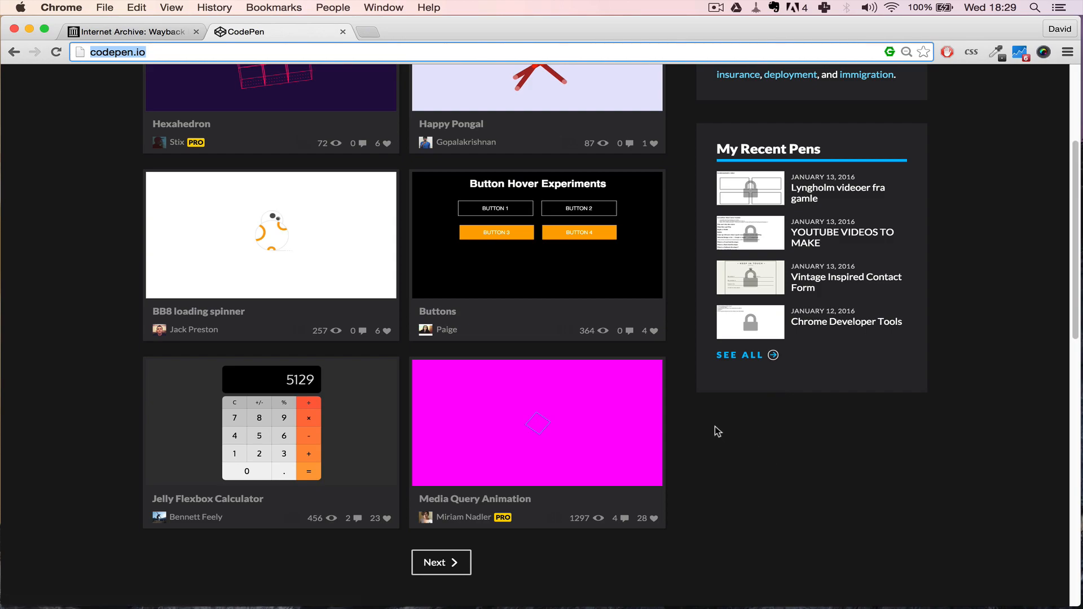
# Step: Inspect an empty area of the CodePen page to bring up DevTools docked below
pyautogui.rightClick(718, 431)
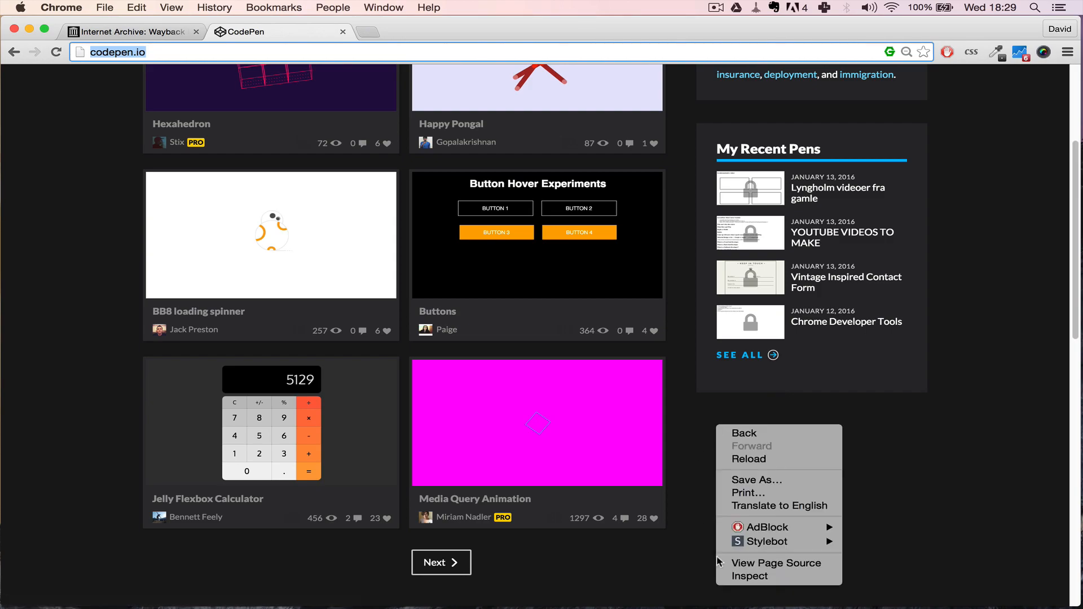
pyautogui.click(751, 577)
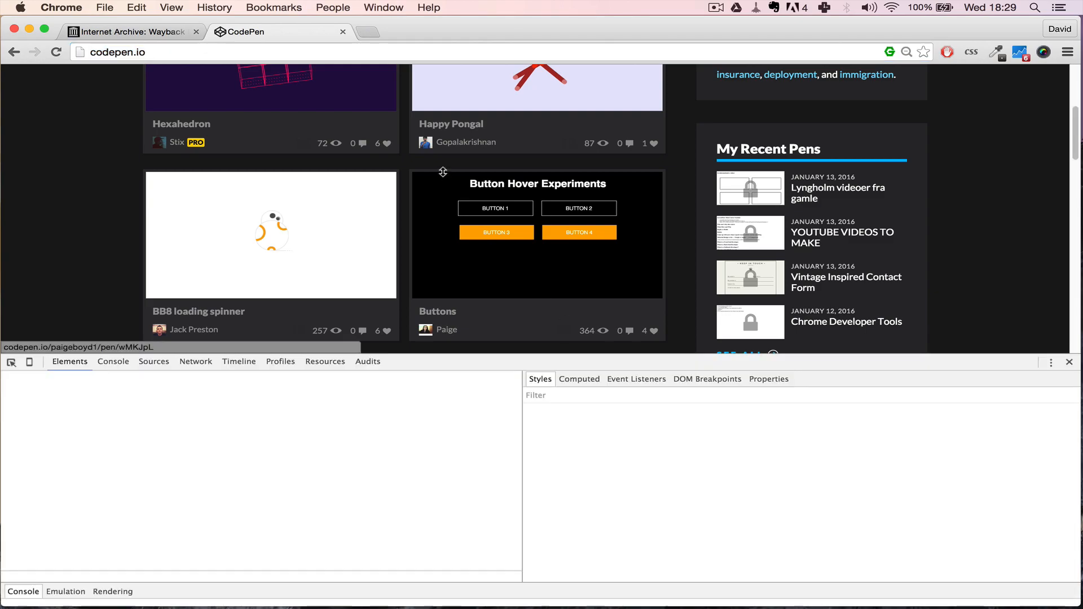
# Step: In the Console, evaluate $().jquery, which returns version "2.1.1"
pyautogui.click(116, 354)
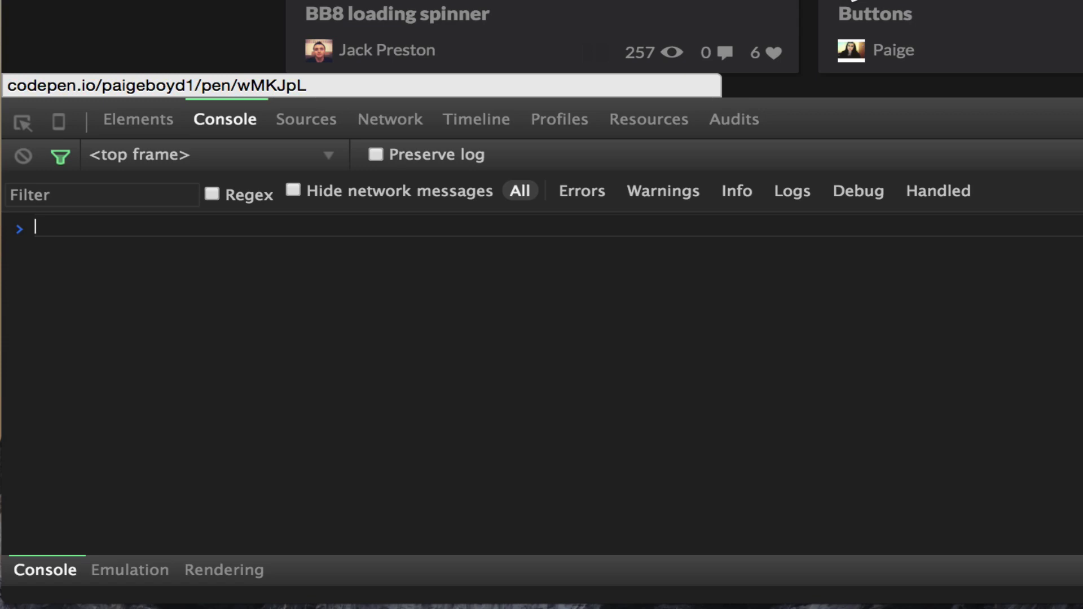
pyautogui.write('$')
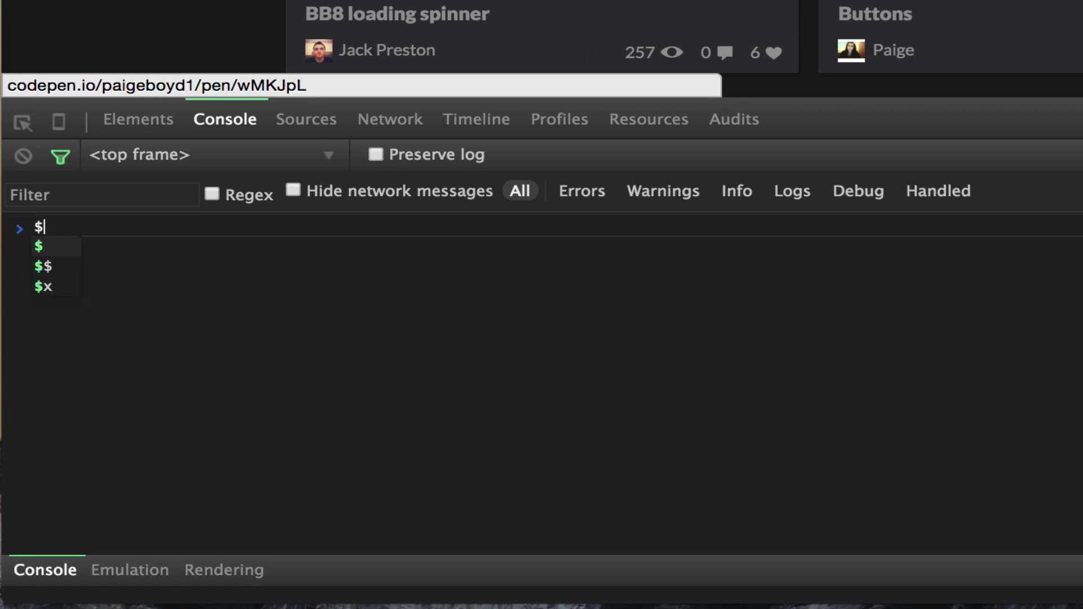
pyautogui.write('()')
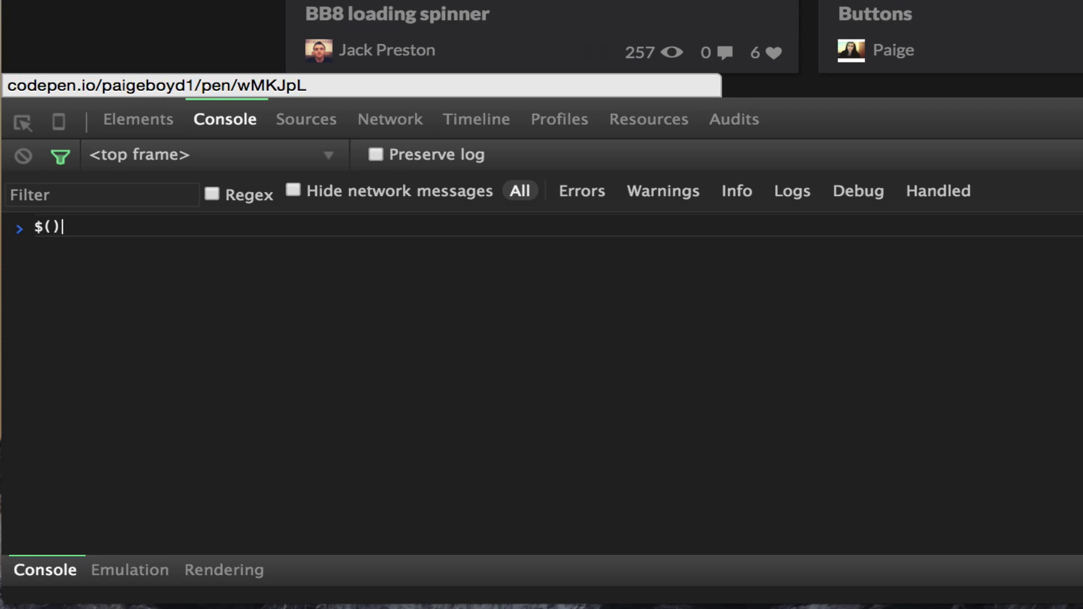
pyautogui.write('.jquery')
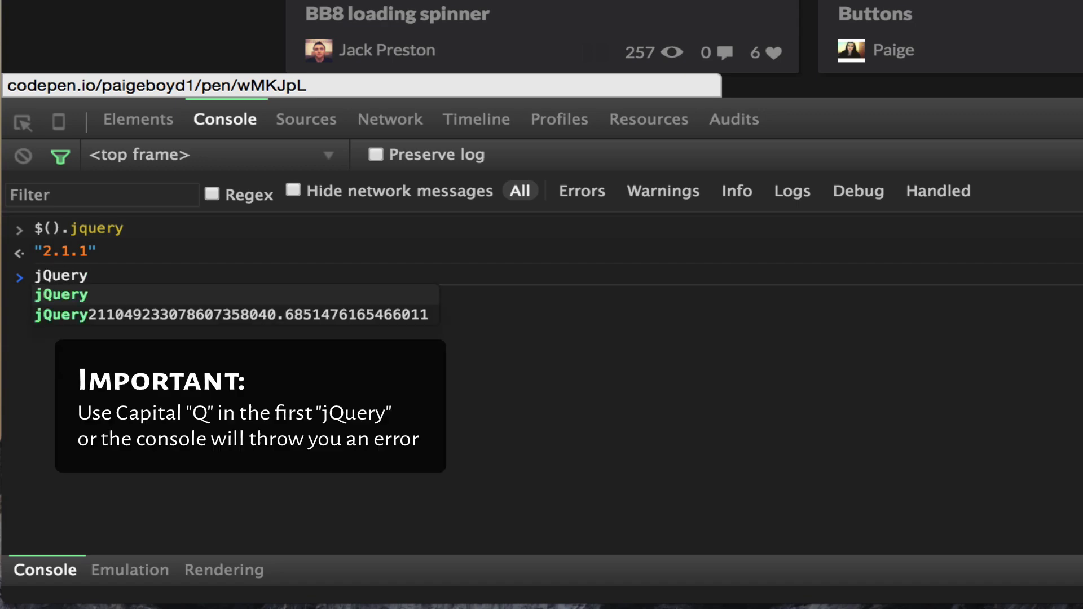
# Step: Evaluate jQuery().jquery, which also returns version "2.1.1"
pyautogui.write('jQuery().')
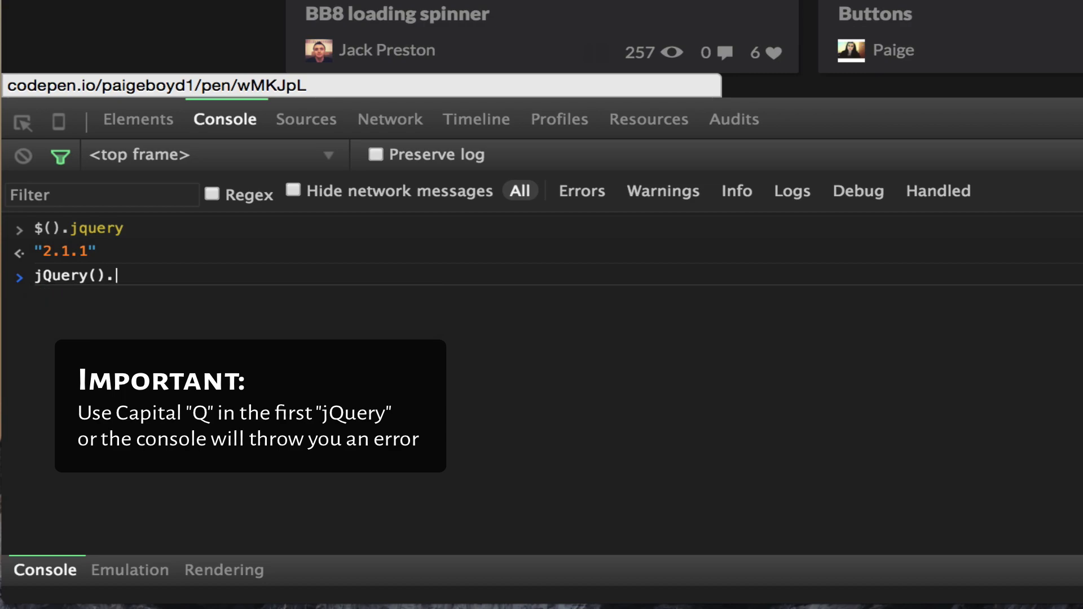
pyautogui.write('jquery')
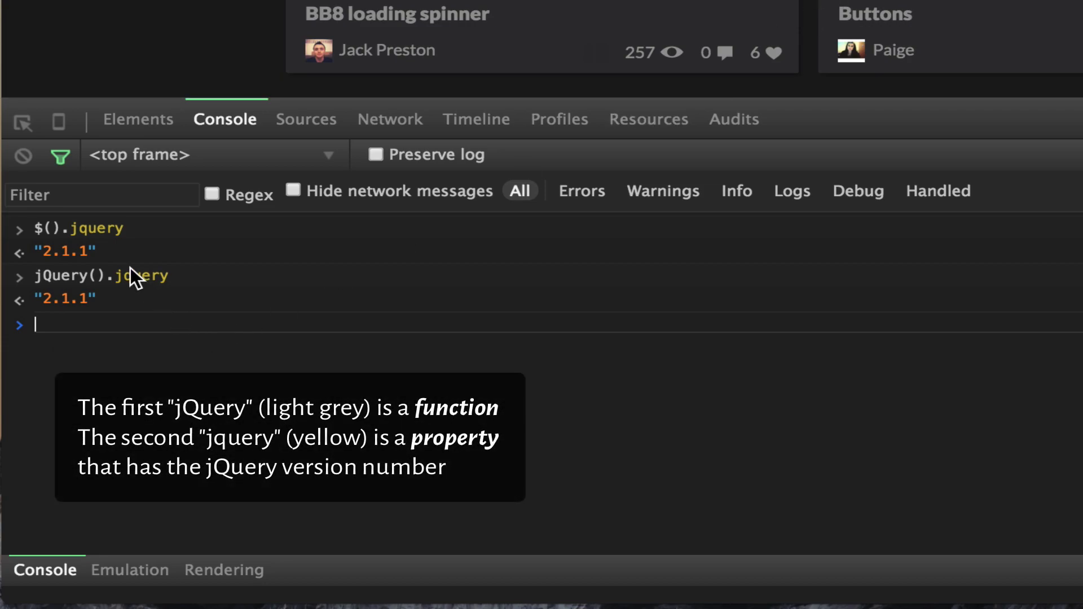
pyautogui.moveTo(37, 238)
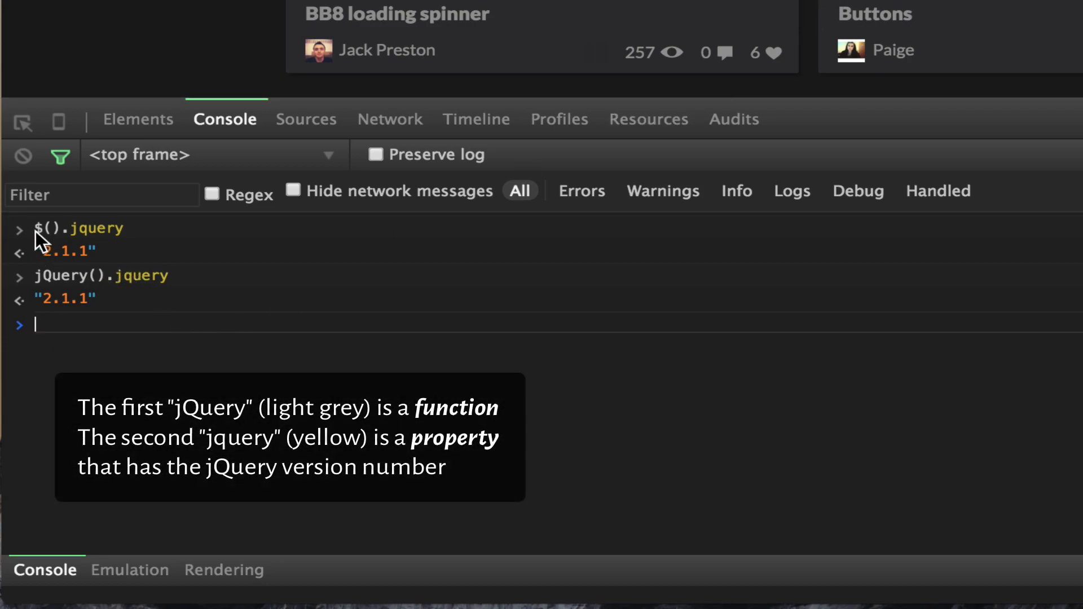
pyautogui.moveTo(59, 283)
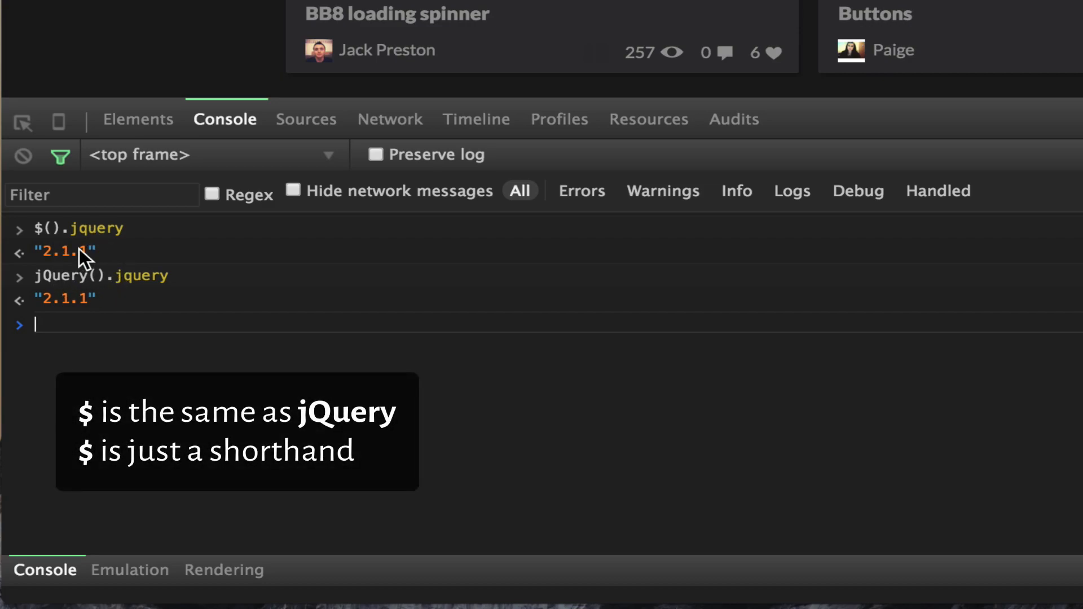
pyautogui.moveTo(103, 251)
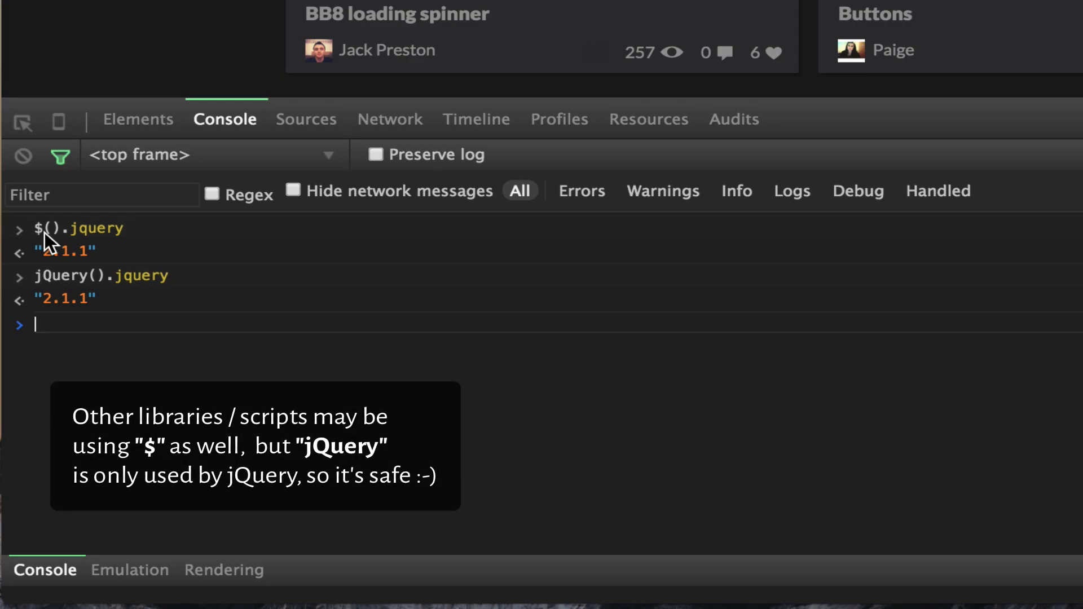
pyautogui.moveTo(70, 235)
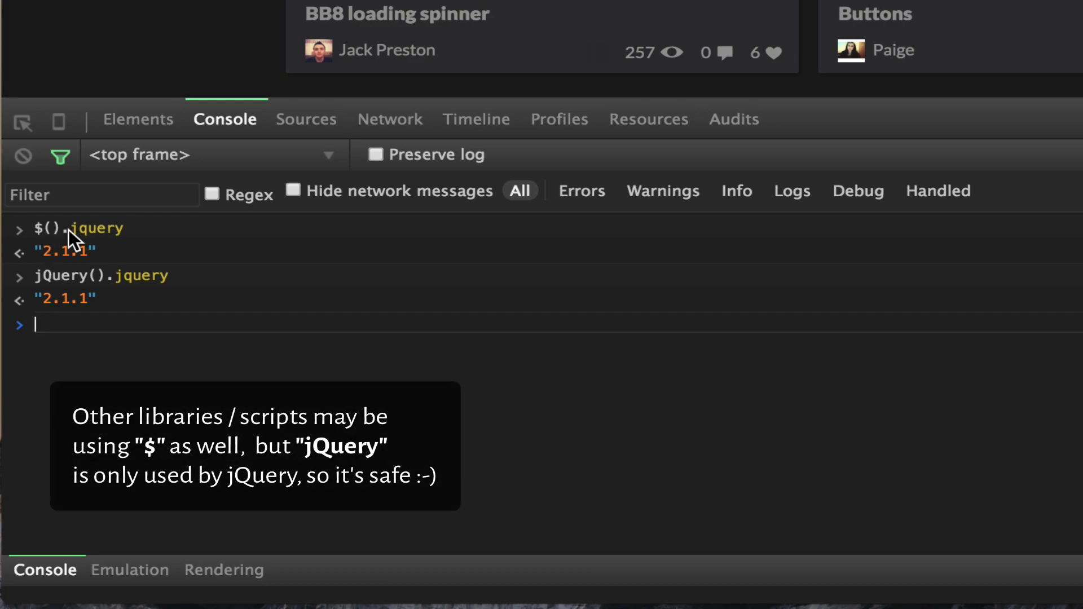
pyautogui.moveTo(54, 296)
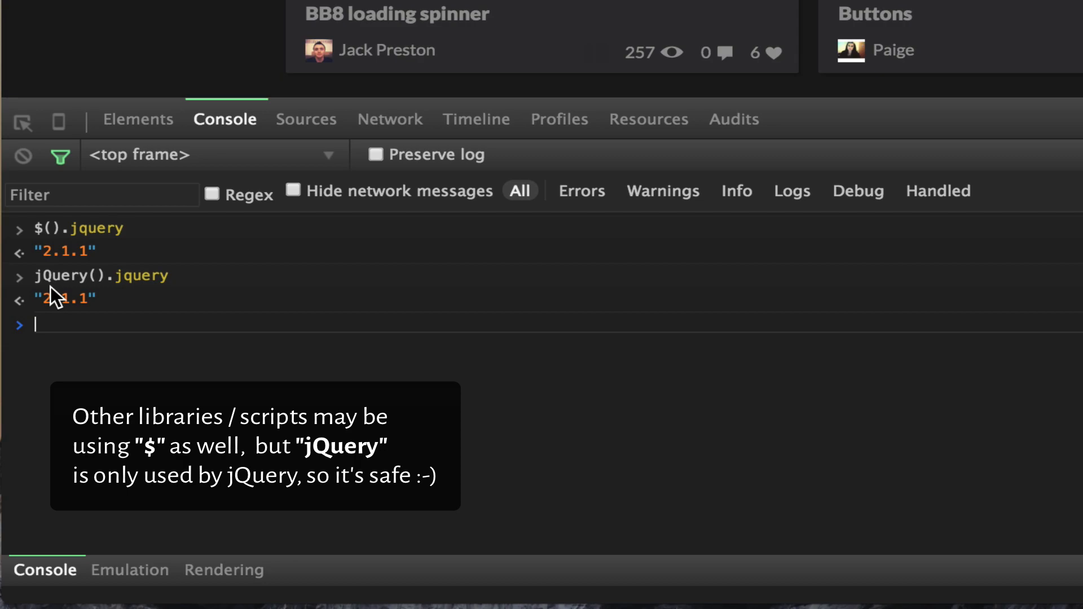